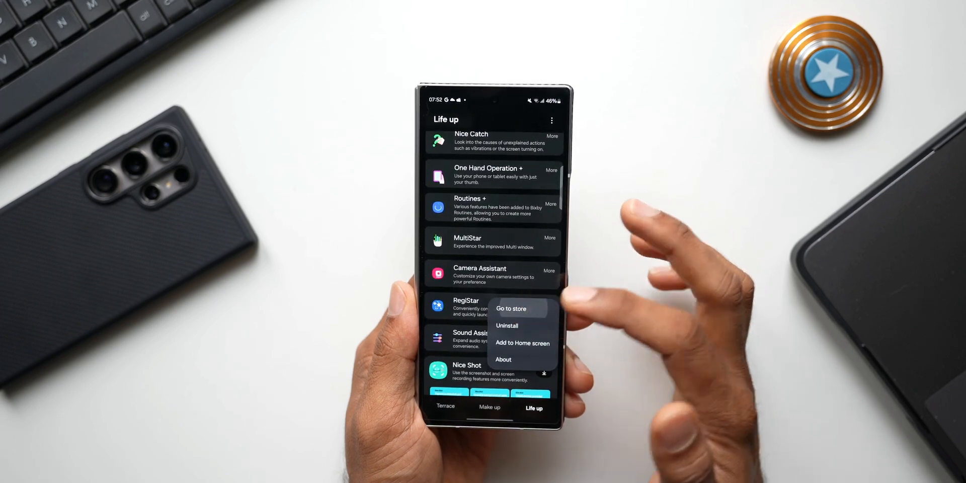
Open RegiStar's Galaxy Store page and scroll through its reviews and version 1.0.54 details
left_click(512, 308)
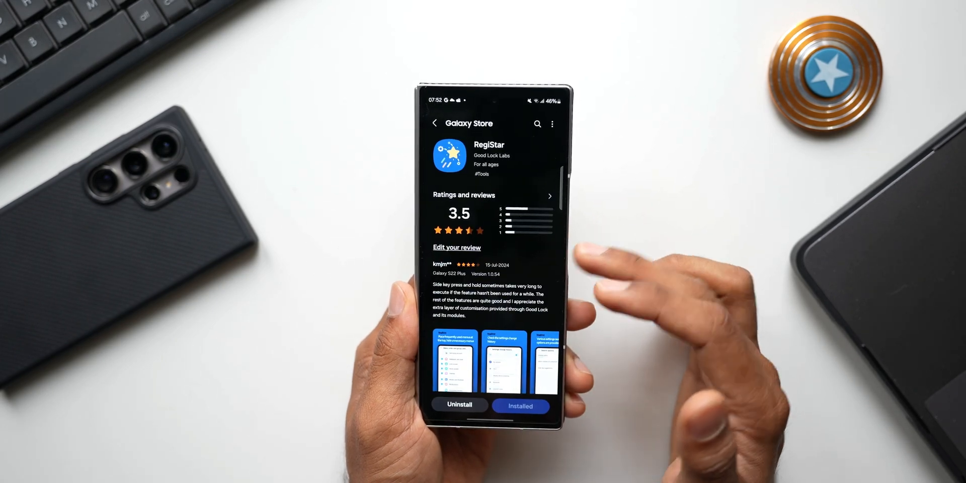
scroll("down", 3)
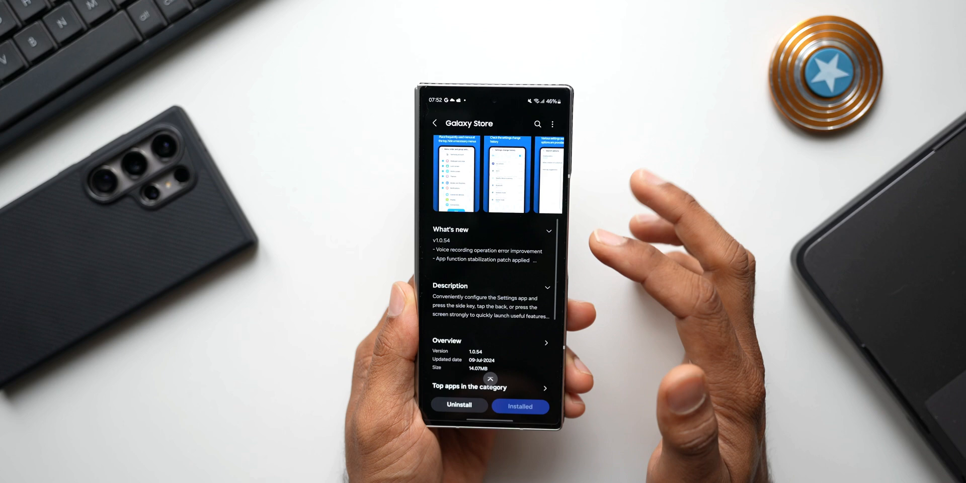
left_click(547, 229)
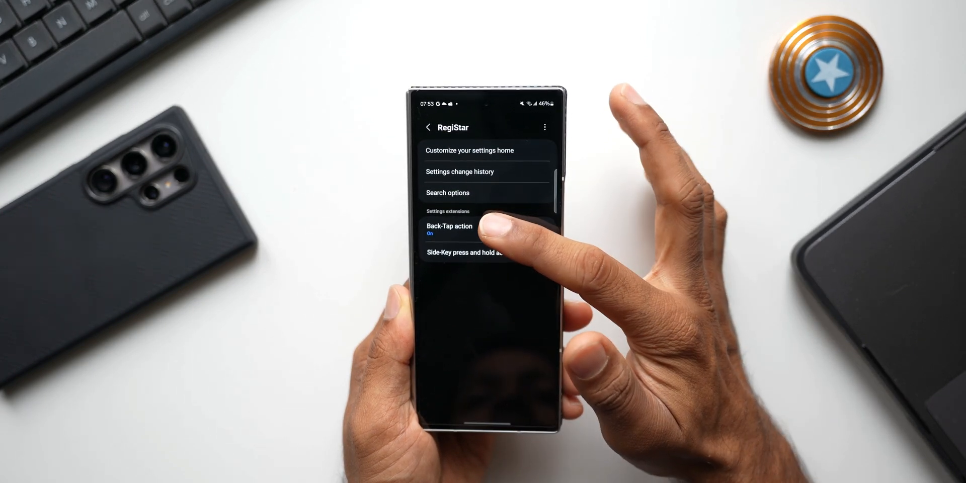
Open Back-Tap action under RegiStar's Settings extensions
left_click(449, 226)
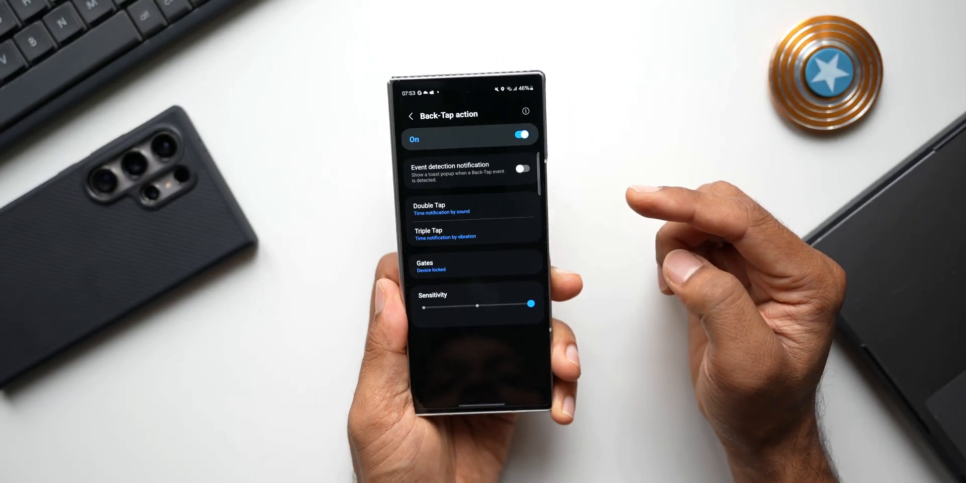
left_click(429, 208)
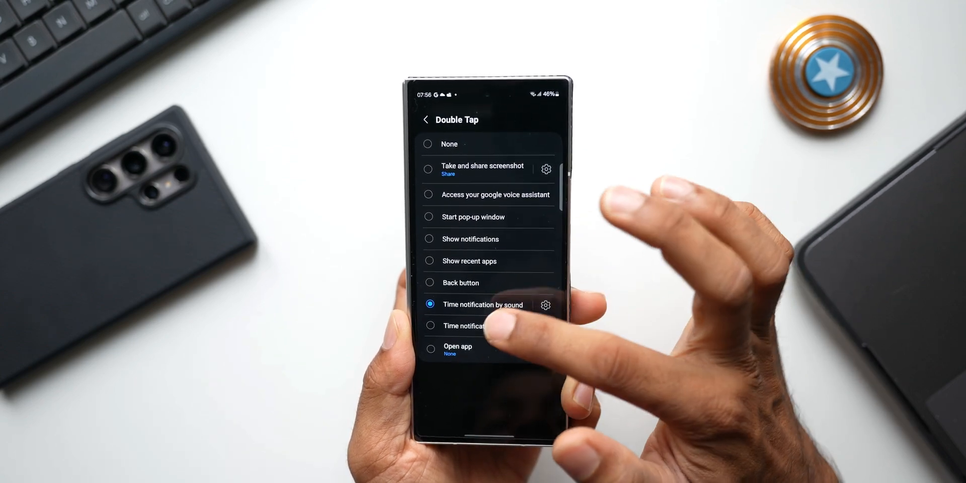
Set Double Tap to Time notification by vibration
left_click(426, 120)
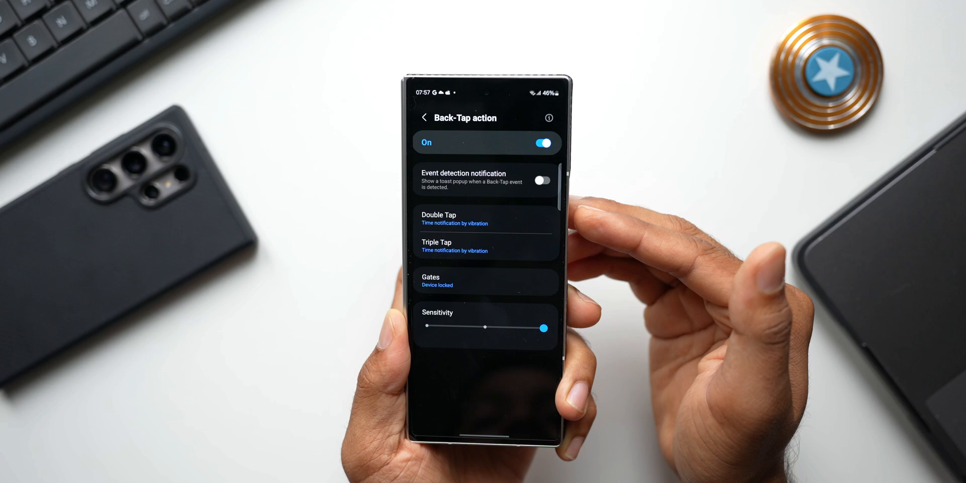
Set Triple Tap to Time notification by sound
left_click(454, 246)
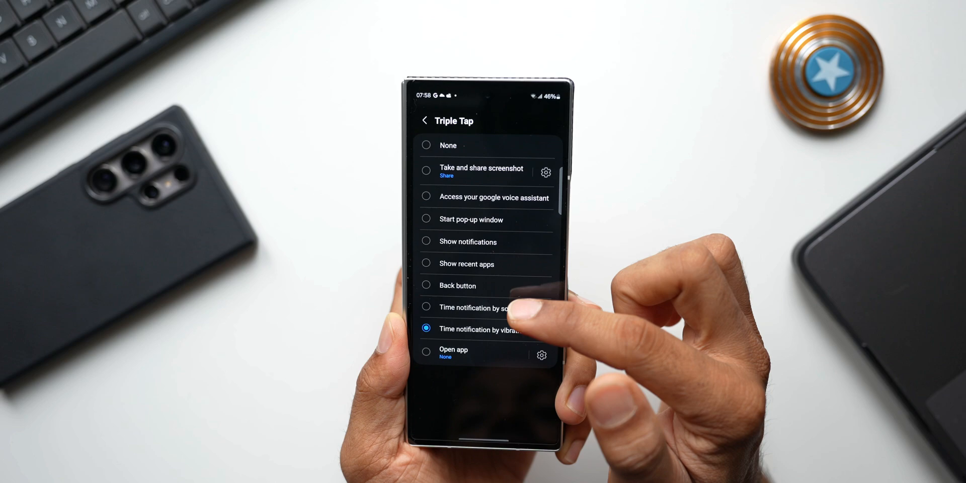
left_click(425, 120)
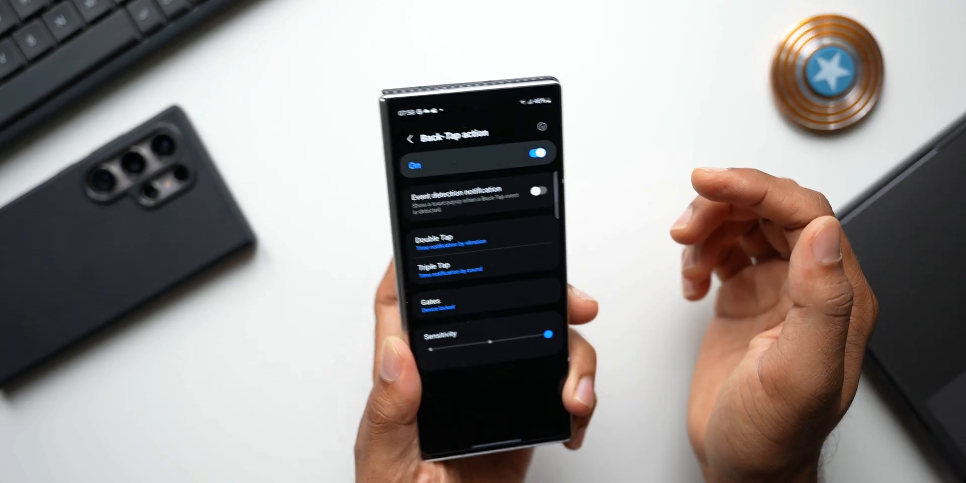